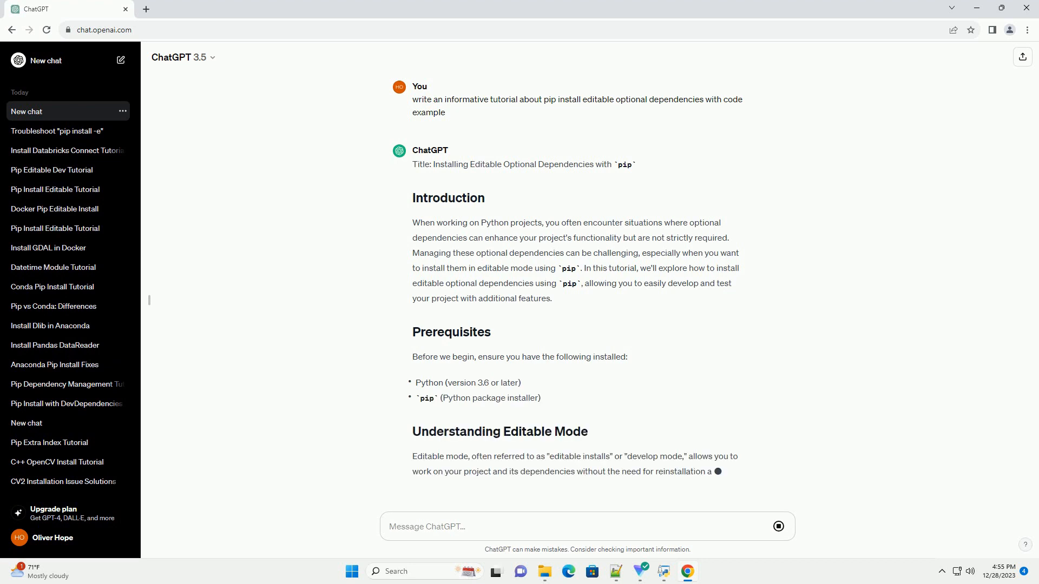
scroll("down", 3)
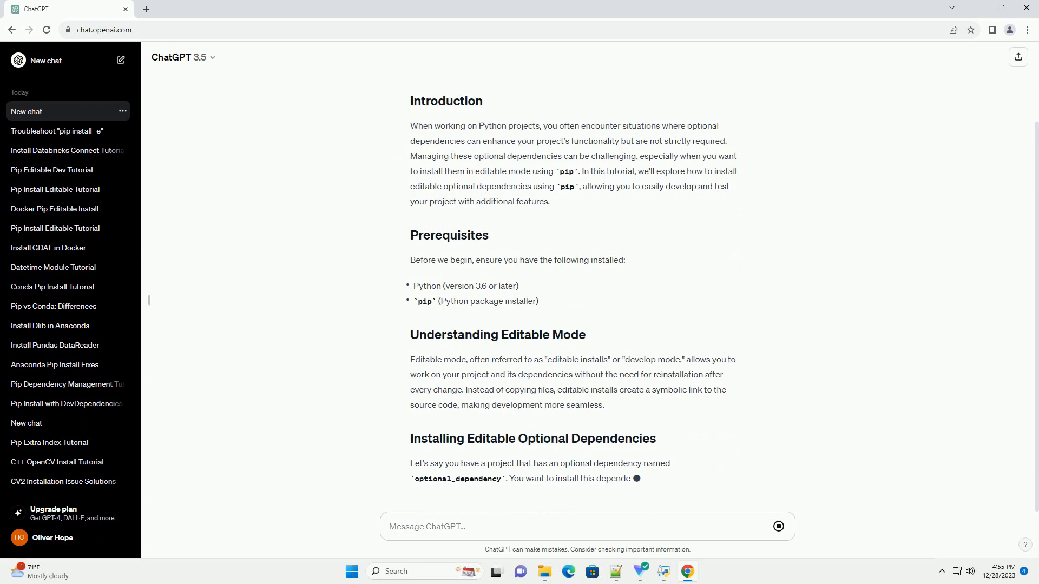
scroll("down", 3)
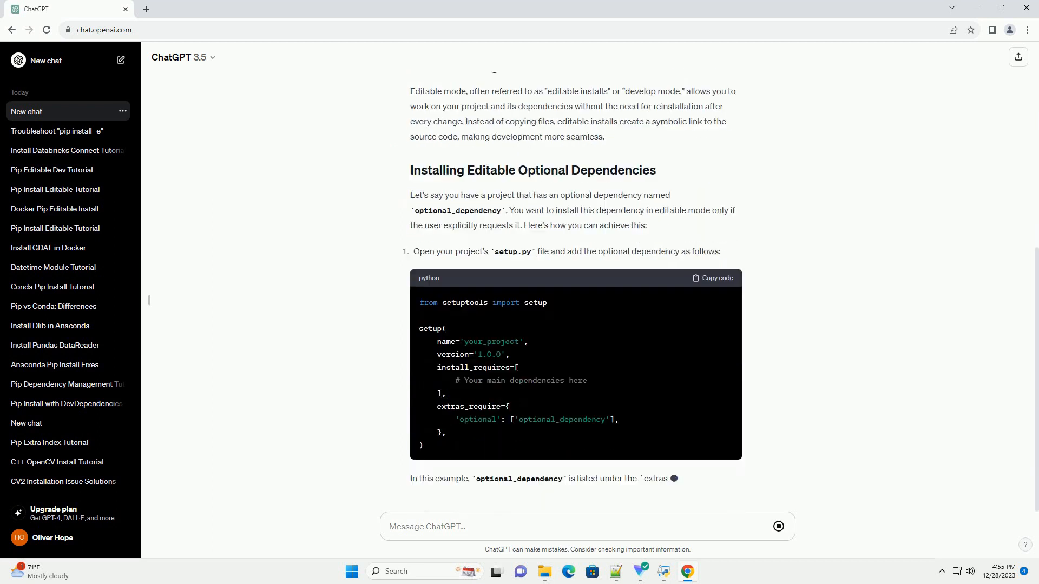
scroll("down", 3)
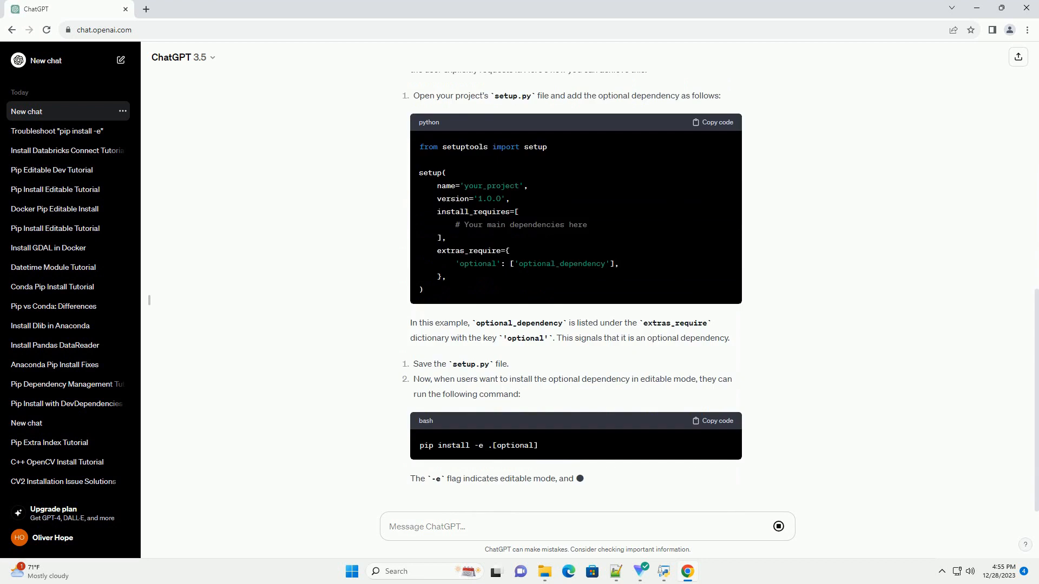
scroll("down", 3)
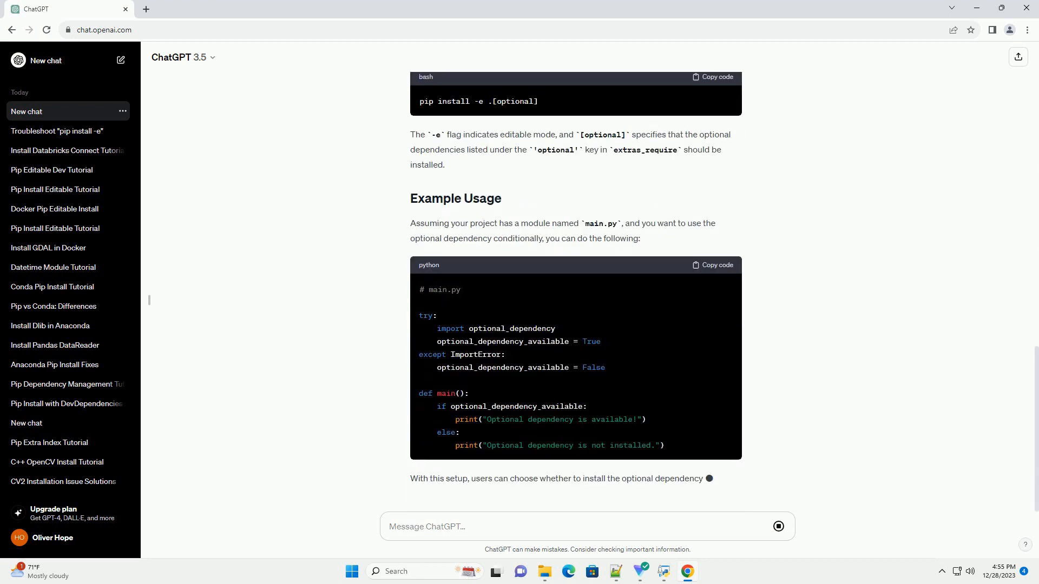
scroll("down", 3)
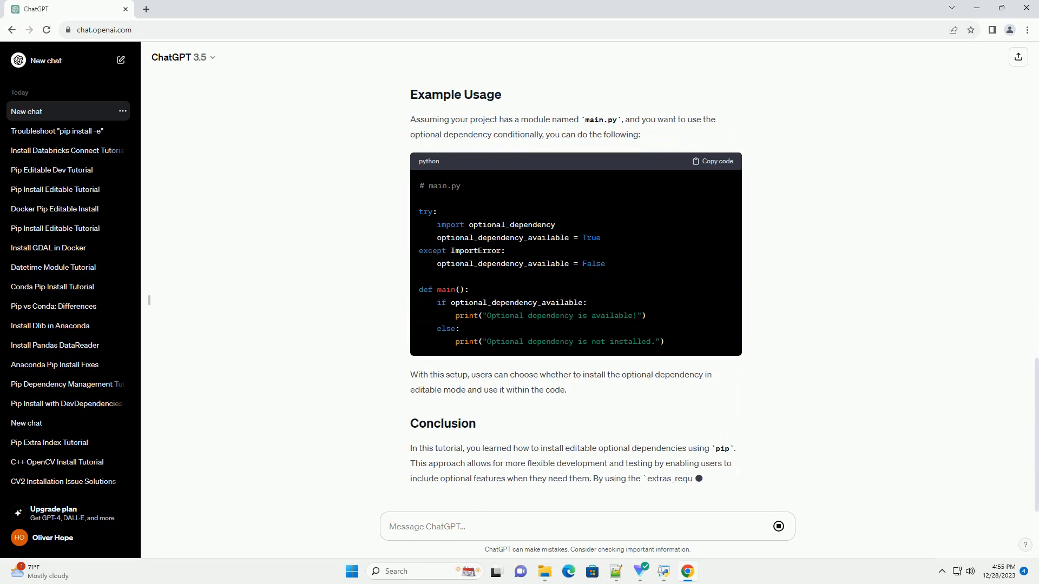